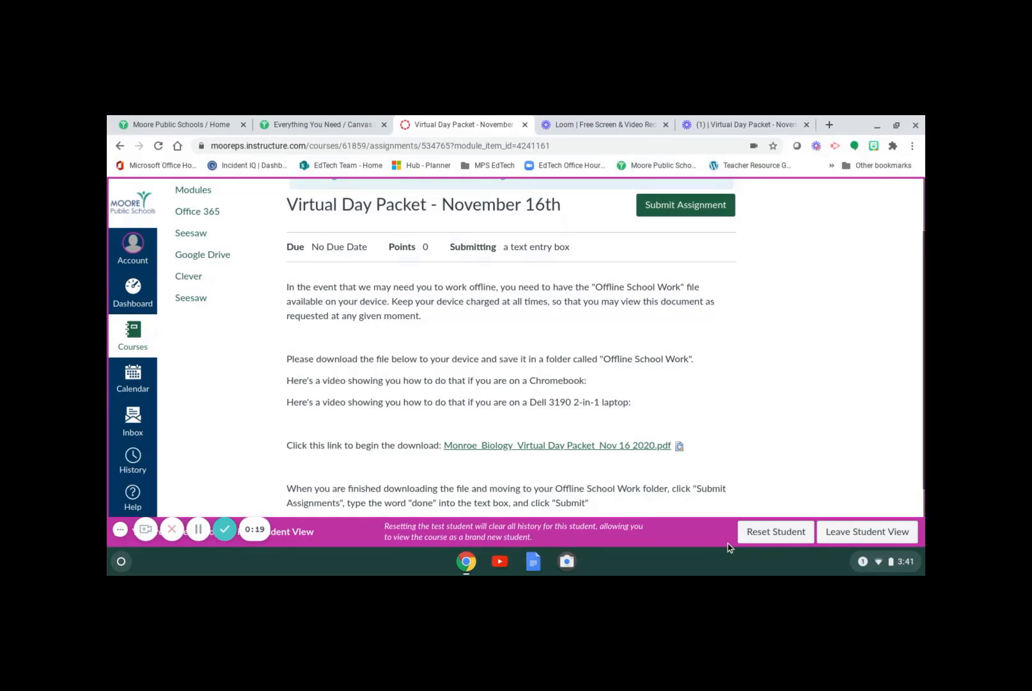
{"action": "mouse_move", "coordinate": [656, 562]}
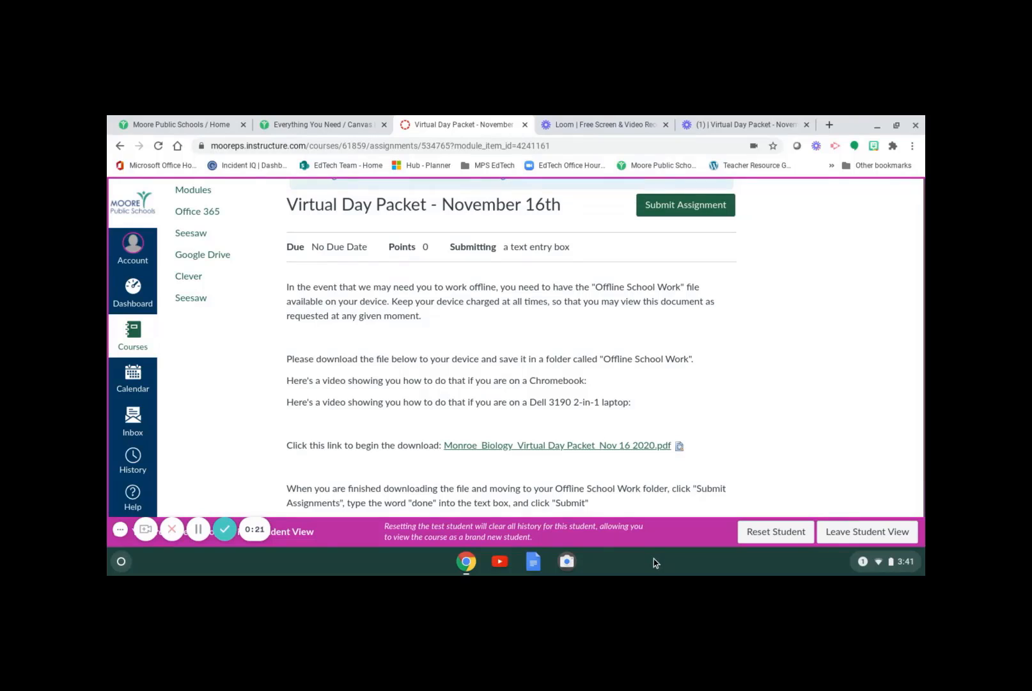
{"action": "mouse_move", "coordinate": [414, 563]}
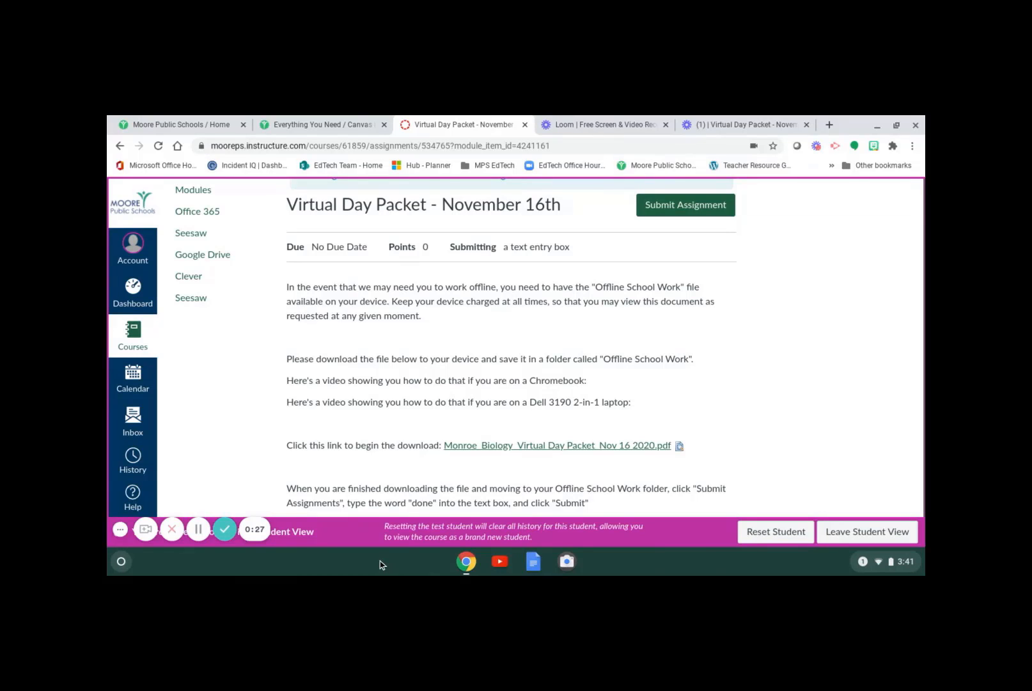
{"action": "mouse_move", "coordinate": [331, 567]}
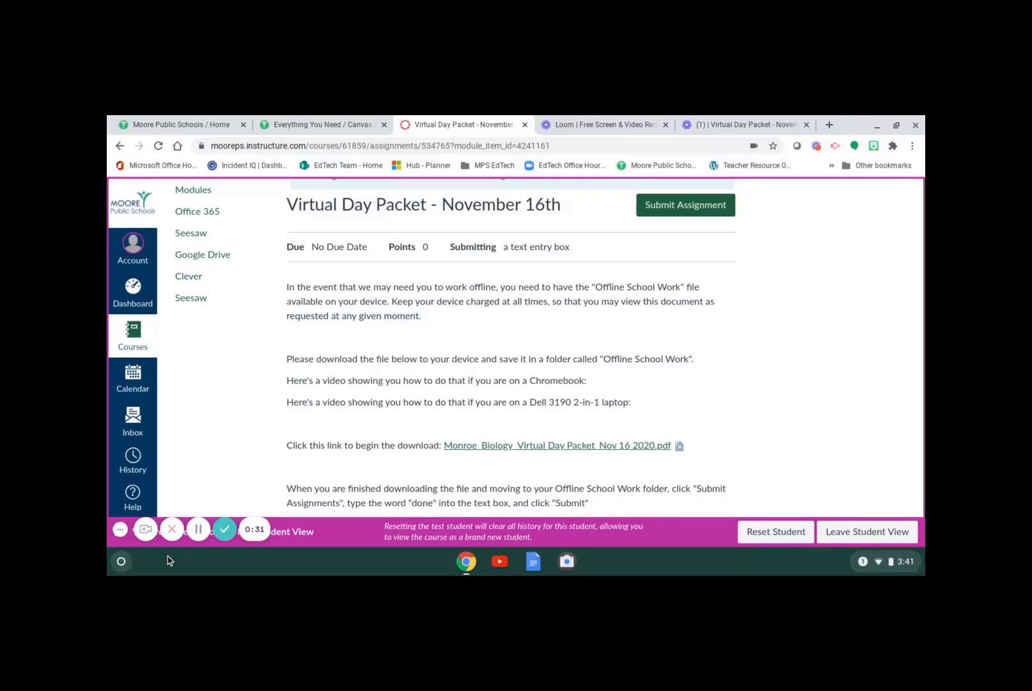
{"action": "mouse_move", "coordinate": [120, 561]}
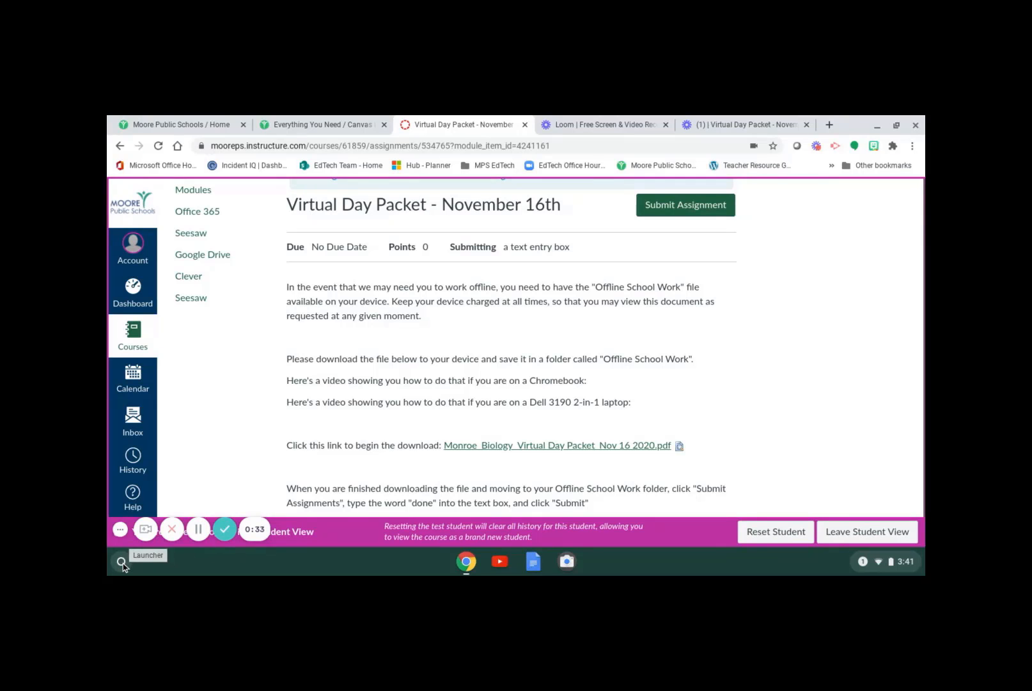
Open the Launcher and bring up the Files app's shortcut options.
{"action": "left_click", "coordinate": [121, 561]}
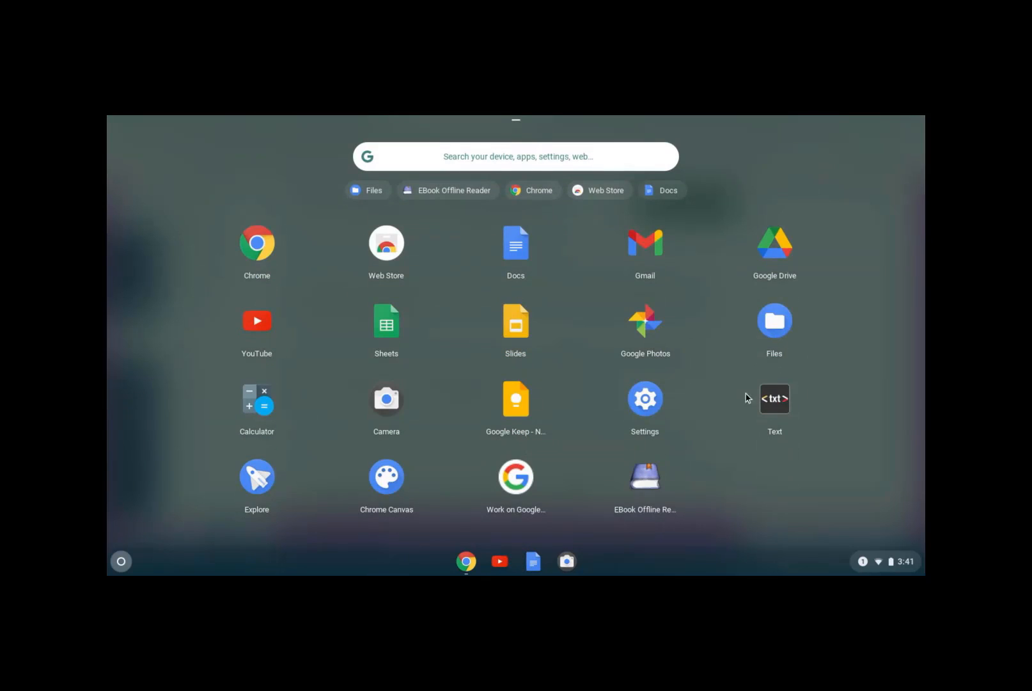
{"action": "mouse_move", "coordinate": [774, 321]}
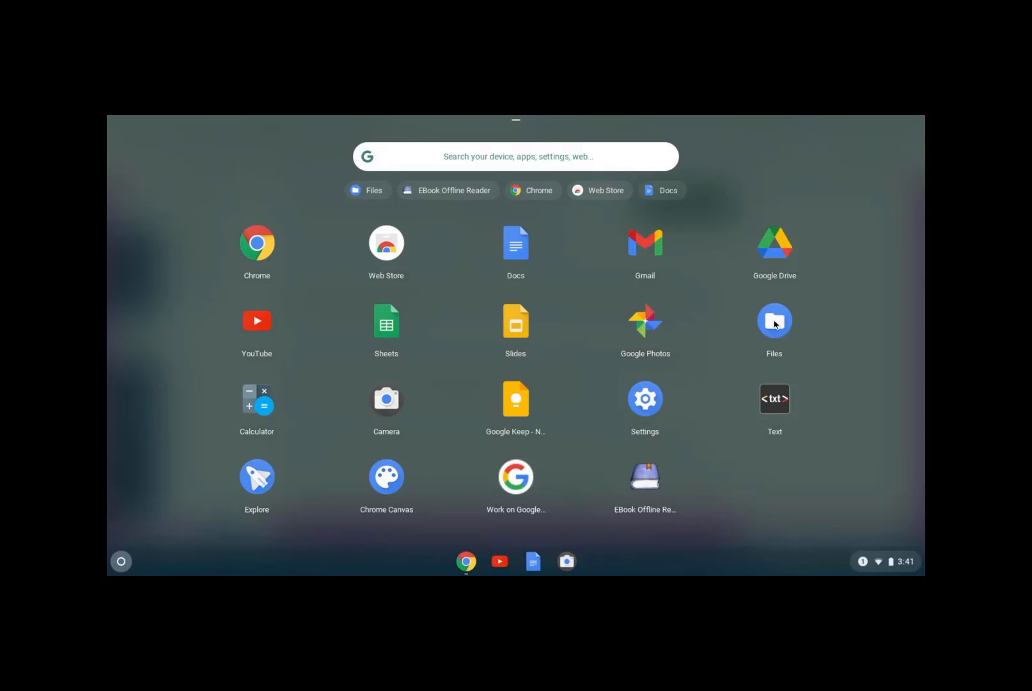
{"action": "right_click", "coordinate": [774, 321]}
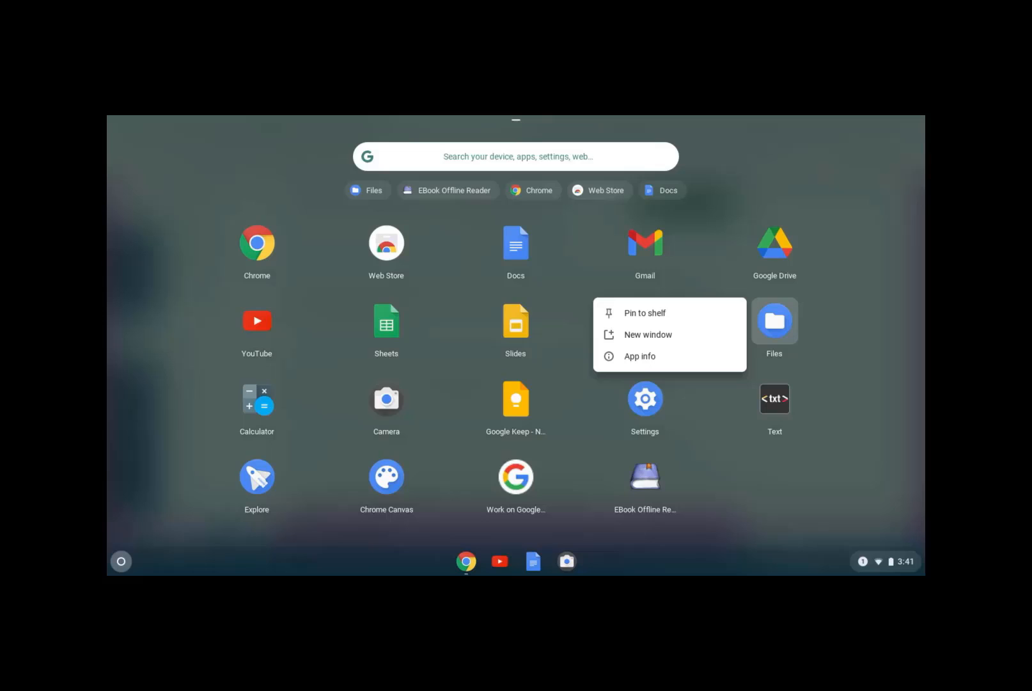
{"action": "mouse_move", "coordinate": [670, 312]}
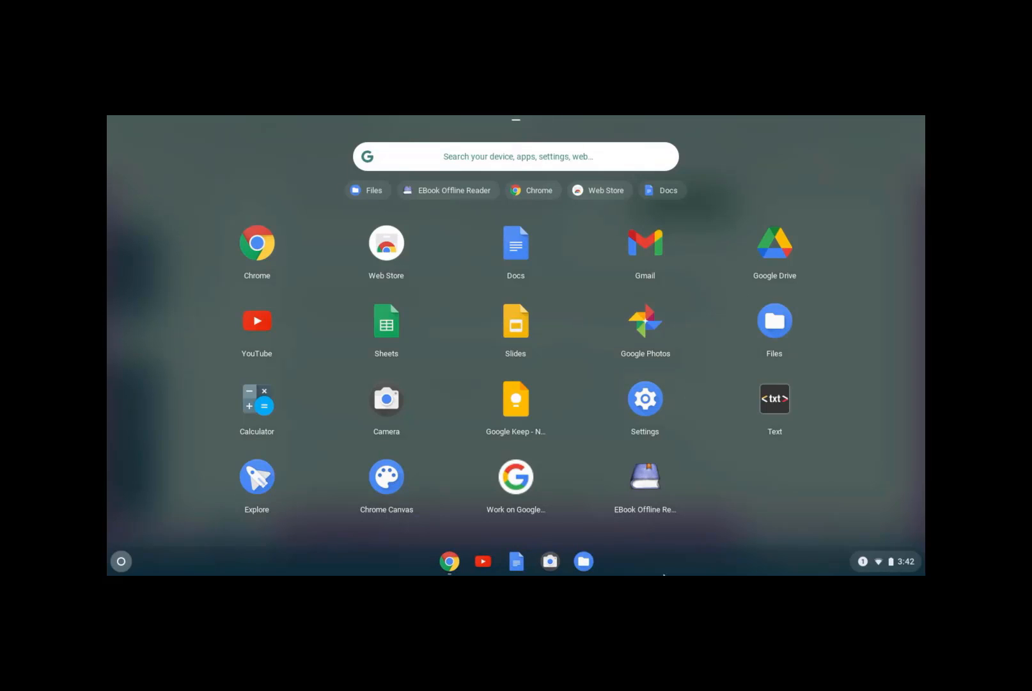
{"action": "mouse_move", "coordinate": [582, 561]}
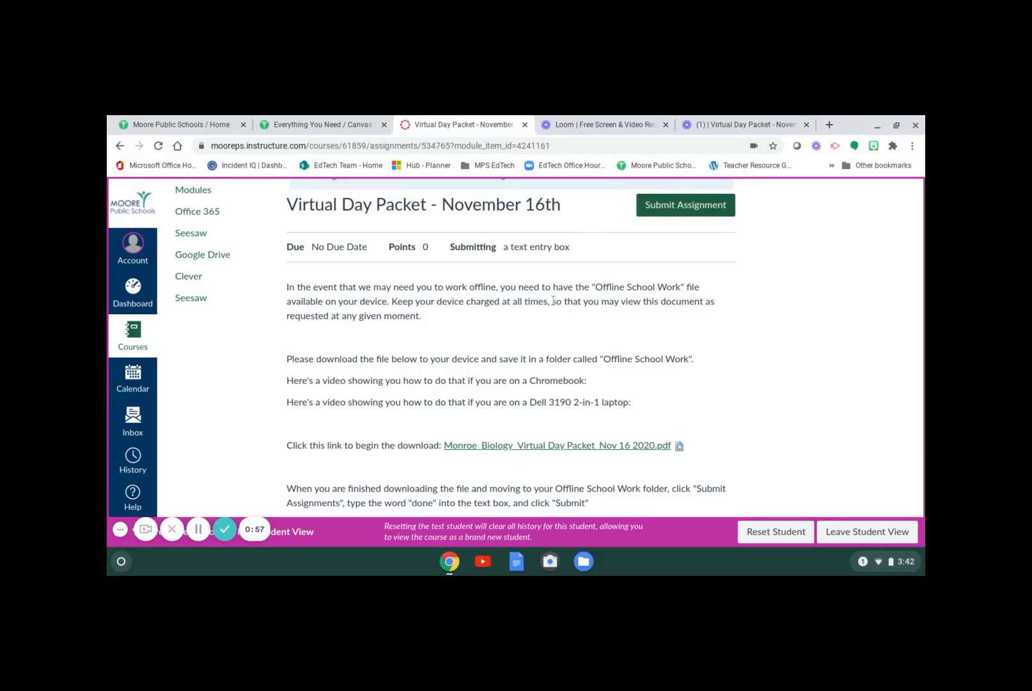
{"action": "mouse_move", "coordinate": [556, 337]}
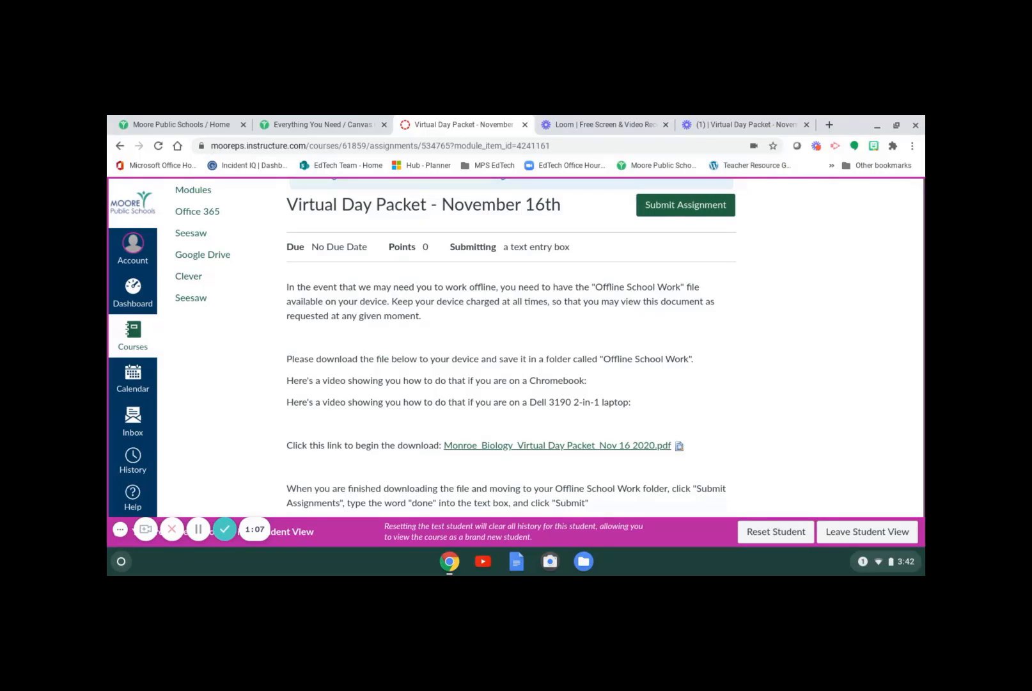
{"action": "mouse_move", "coordinate": [557, 445]}
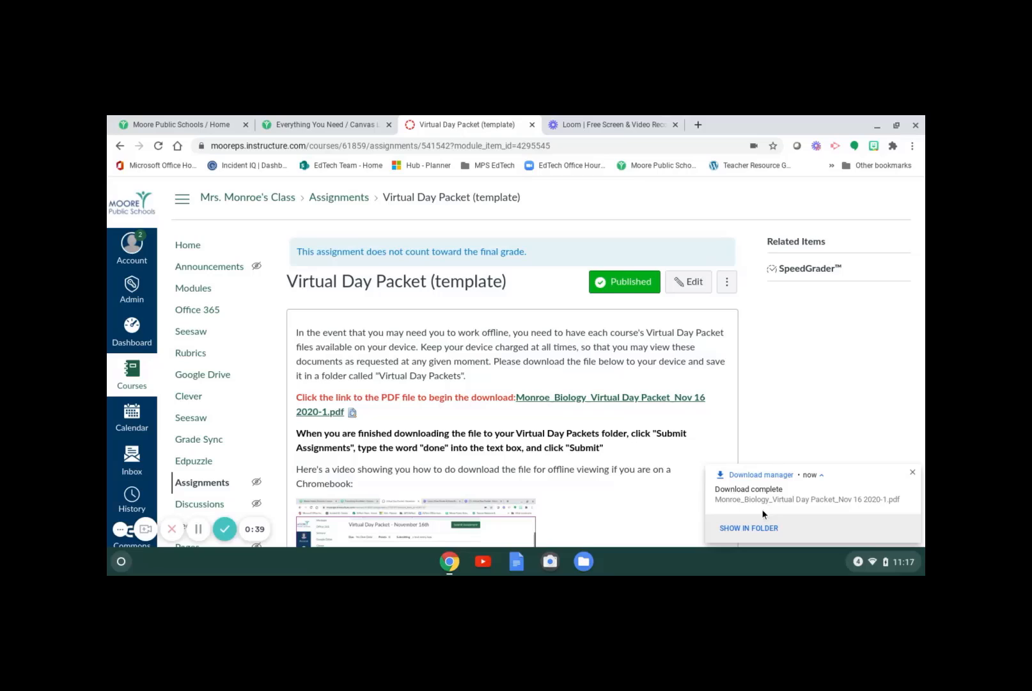
Reveal the downloaded Monroe Biology Virtual Day Packet PDF in the Downloads folder.
{"action": "left_click", "coordinate": [748, 527]}
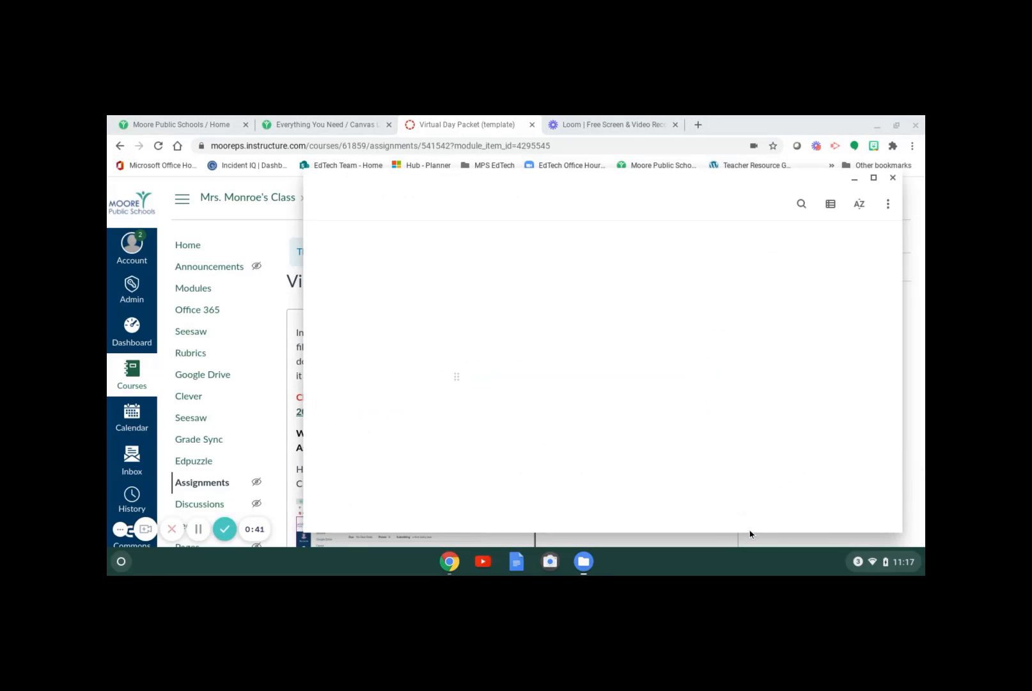
{"action": "left_click", "coordinate": [374, 334]}
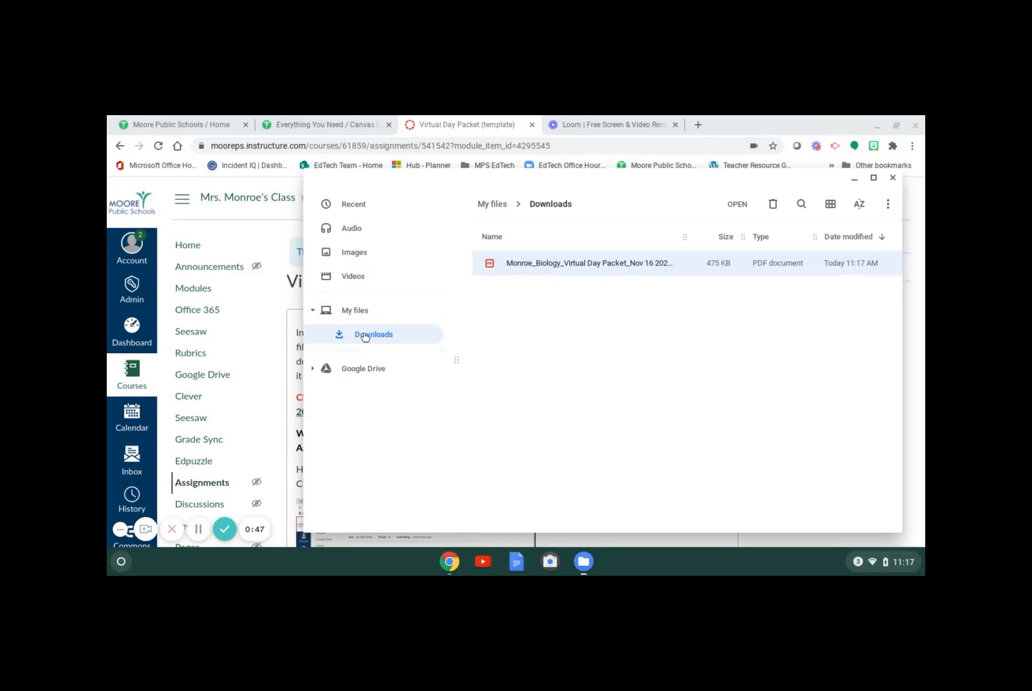
{"action": "mouse_move", "coordinate": [600, 336]}
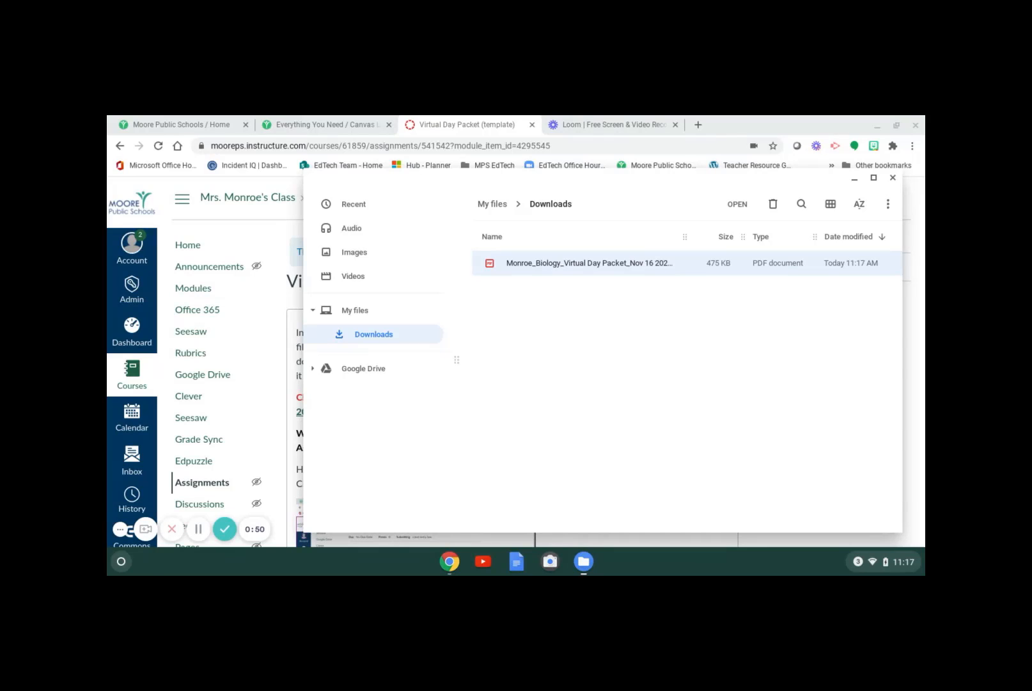
{"action": "mouse_move", "coordinate": [542, 337]}
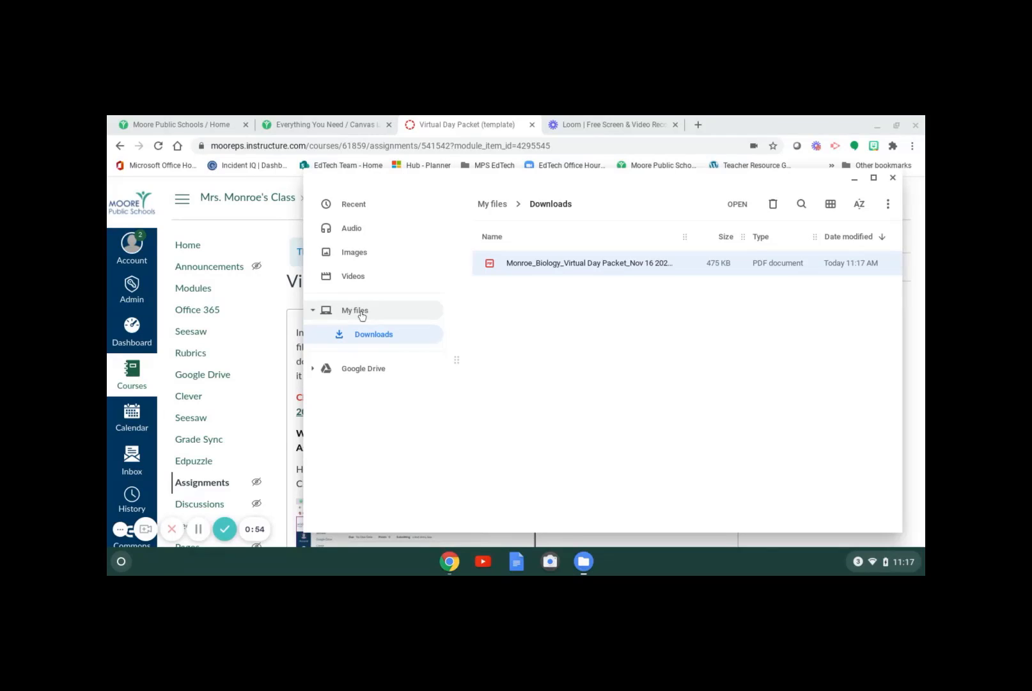
Create a new folder in My files named 'Virtual Day Packets'.
{"action": "left_click", "coordinate": [355, 310]}
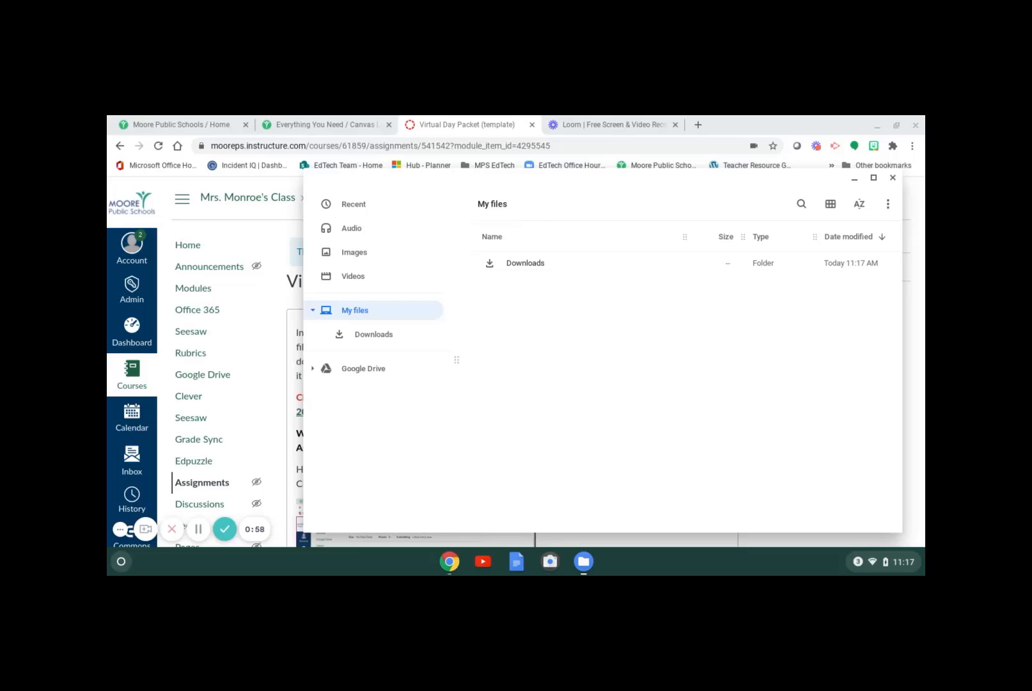
{"action": "right_click", "coordinate": [557, 364]}
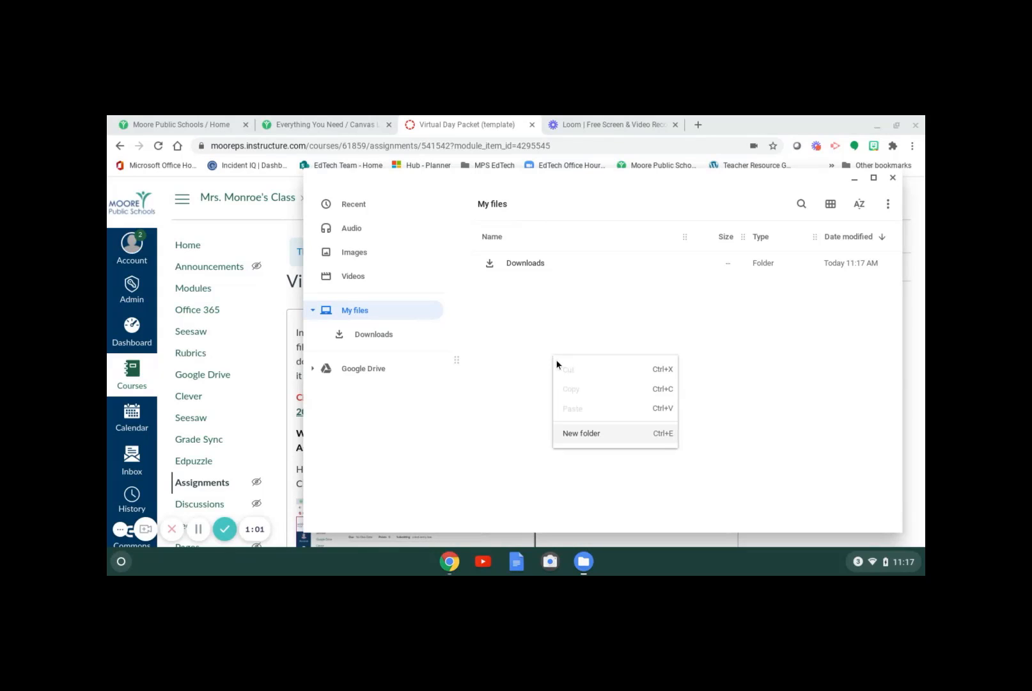
{"action": "left_click", "coordinate": [581, 433]}
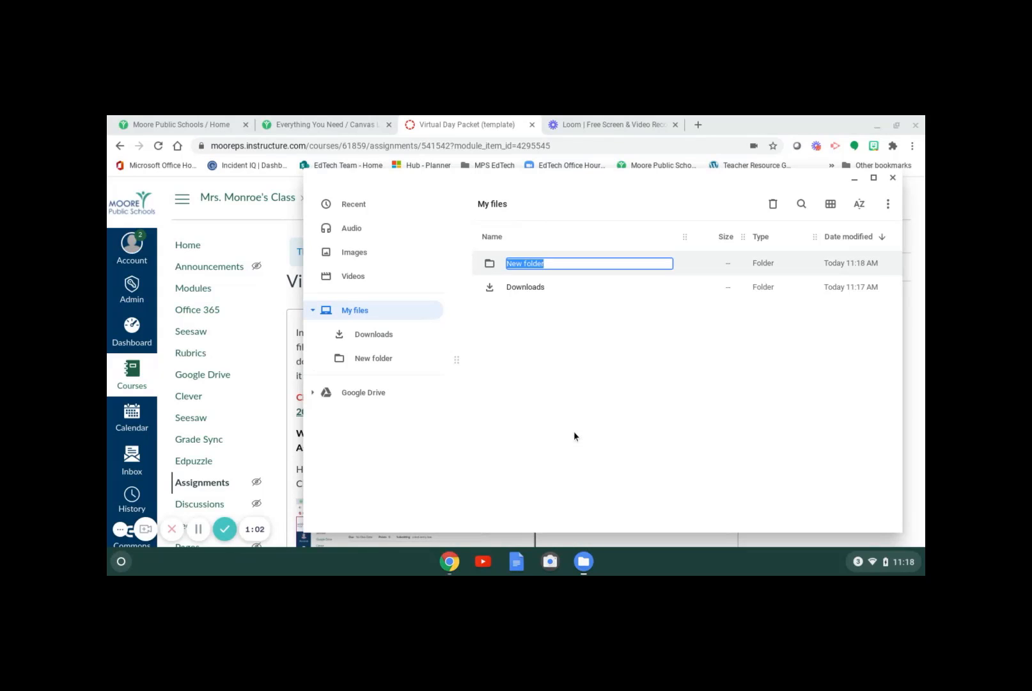
{"action": "type", "text": "Virtual DAy"}
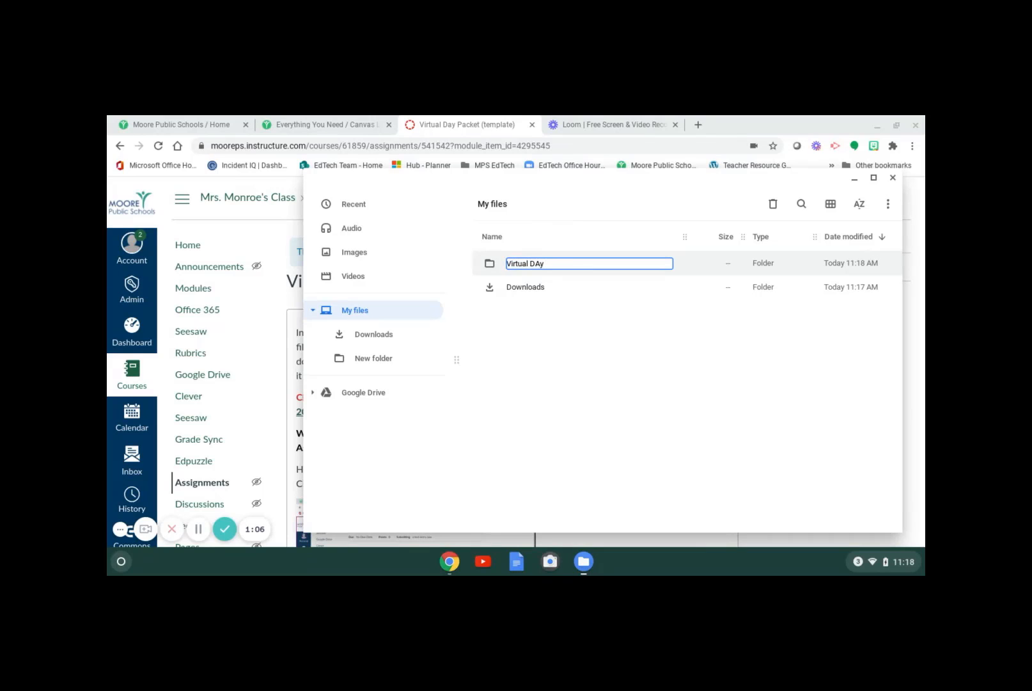
{"action": "type", "text": "Virtual Day Packets"}
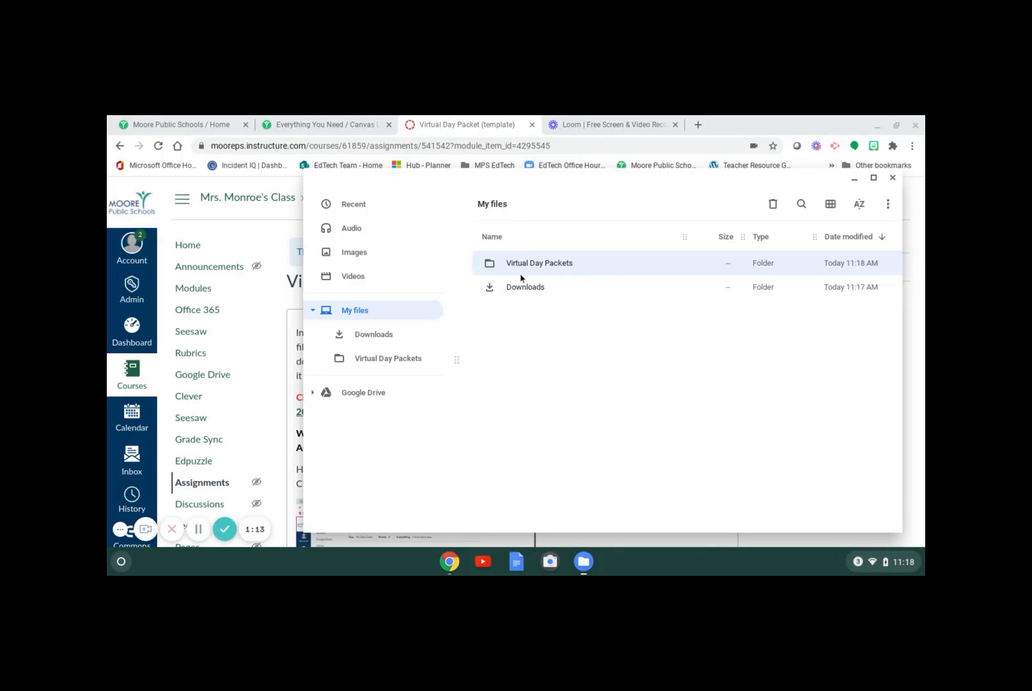
Drag the Monroe Biology PDF from Downloads into Virtual Day Packets.
{"action": "left_click", "coordinate": [374, 334]}
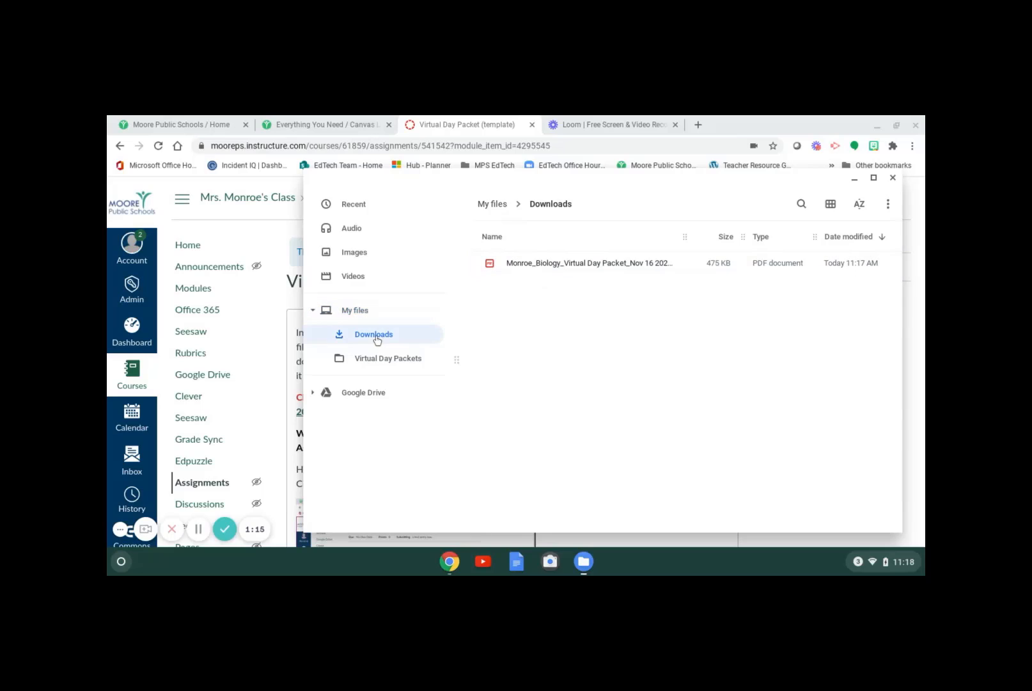
{"action": "mouse_move", "coordinate": [599, 286]}
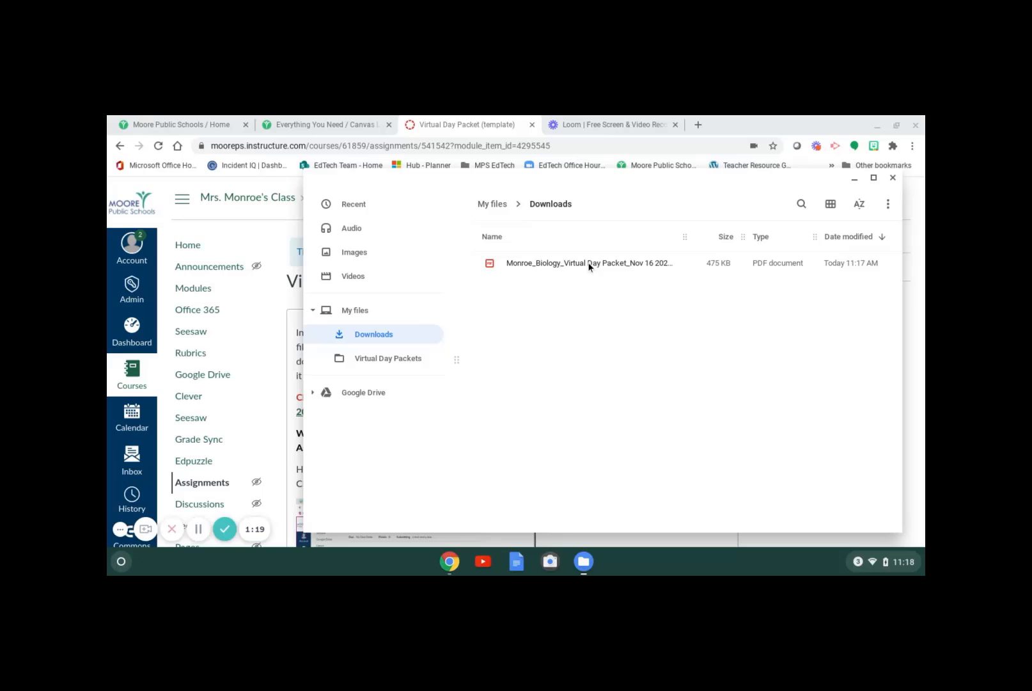
{"action": "left_click", "coordinate": [588, 263]}
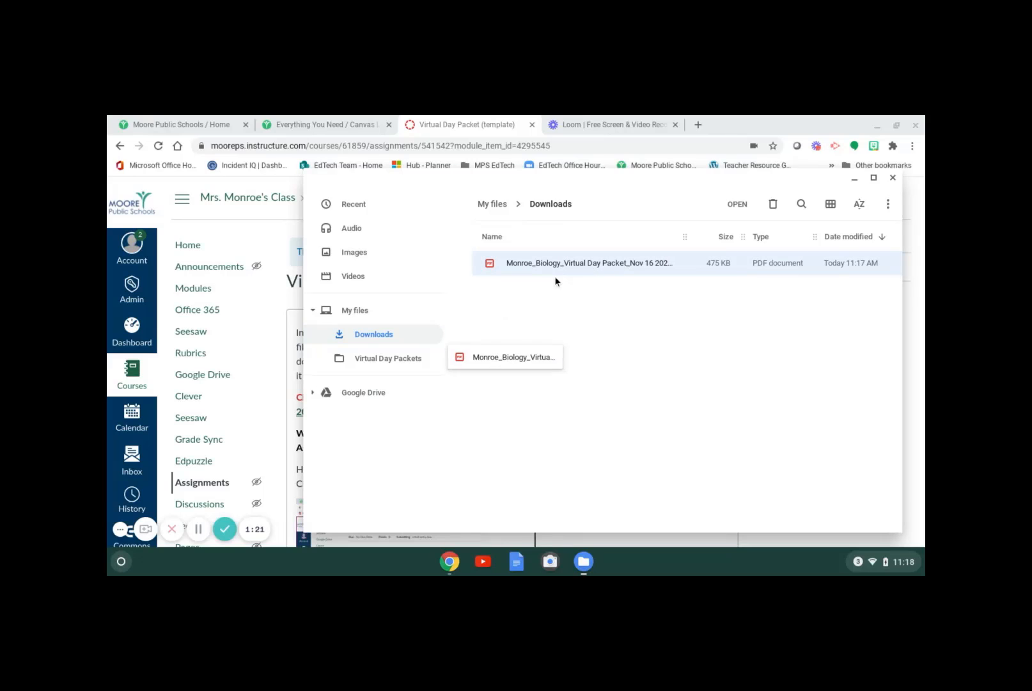
{"action": "left_click_drag", "start_coordinate": [589, 263], "coordinate": [387, 357]}
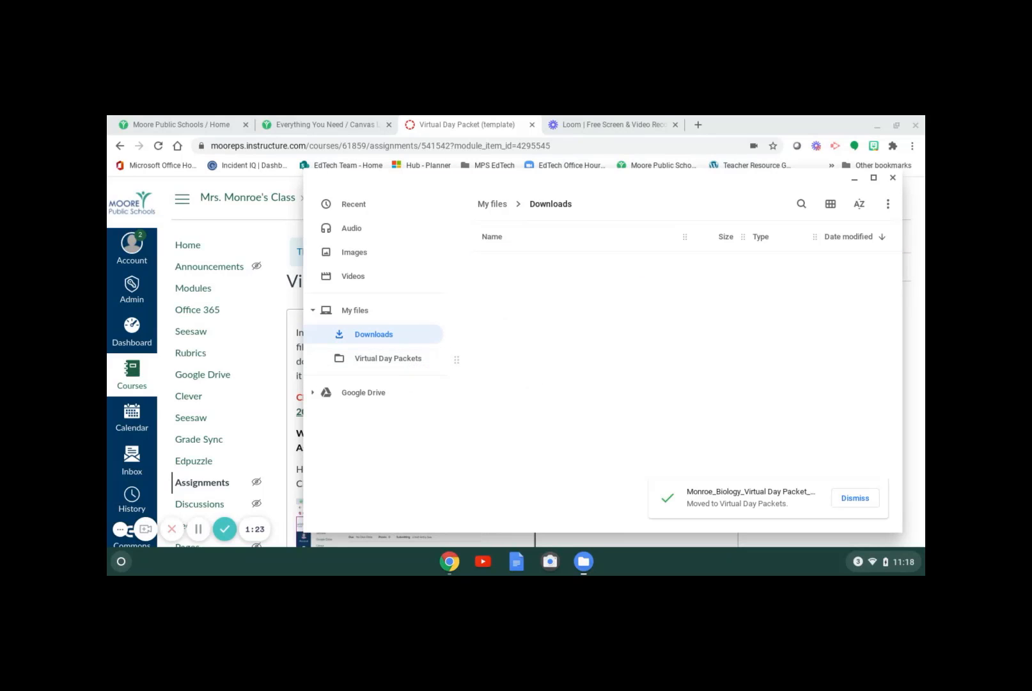
Confirm the PDF is in Virtual Day Packets and Downloads is empty.
{"action": "left_click", "coordinate": [388, 357]}
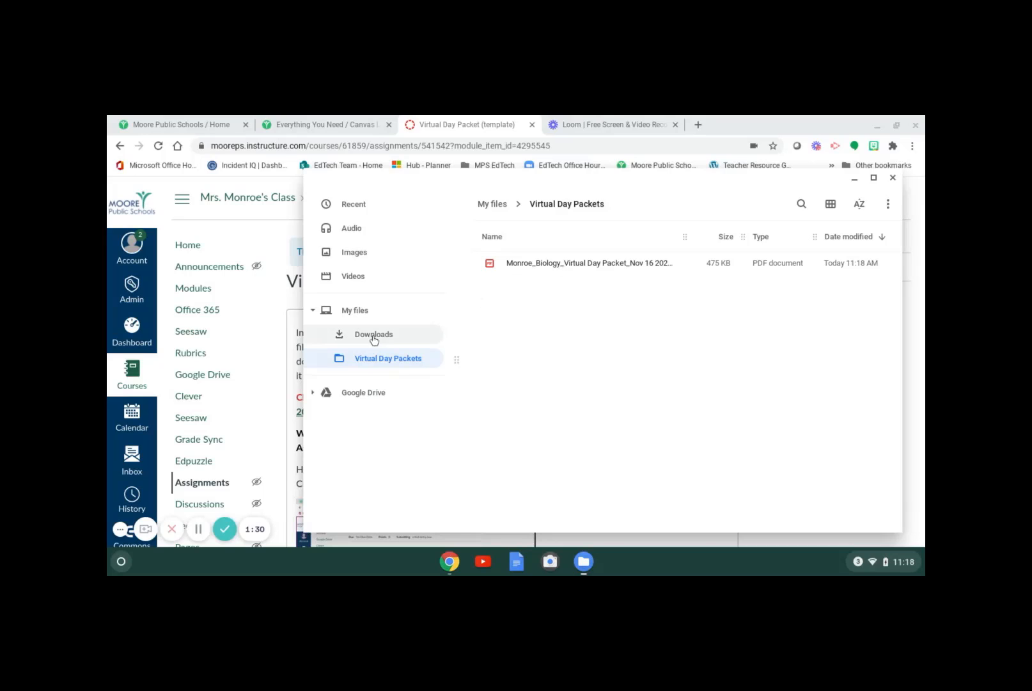
{"action": "left_click", "coordinate": [374, 334]}
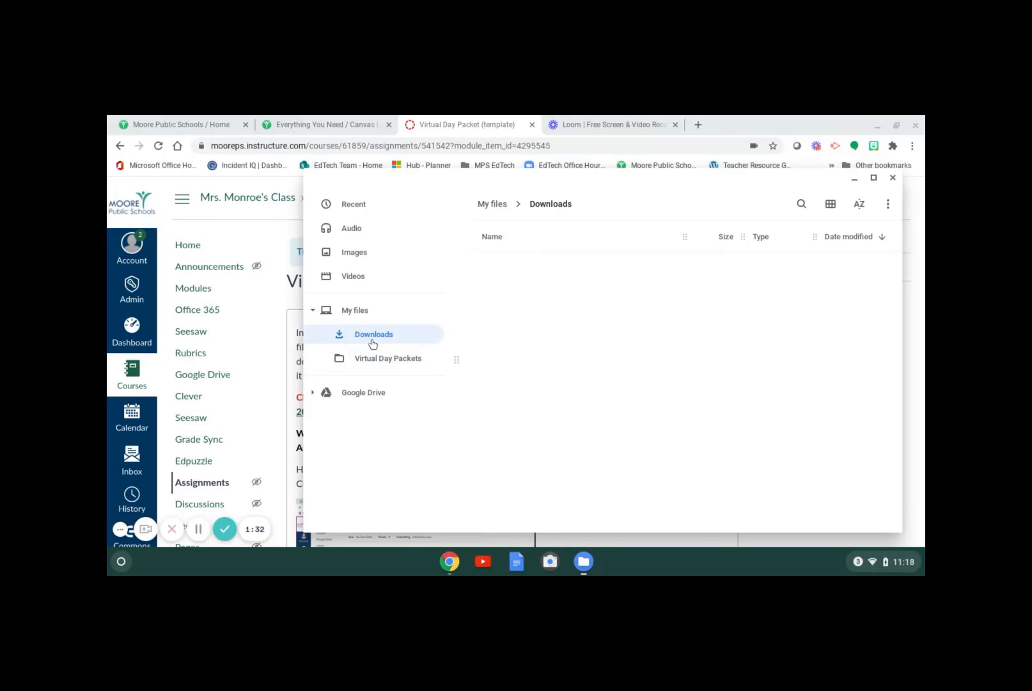
{"action": "left_click", "coordinate": [387, 357]}
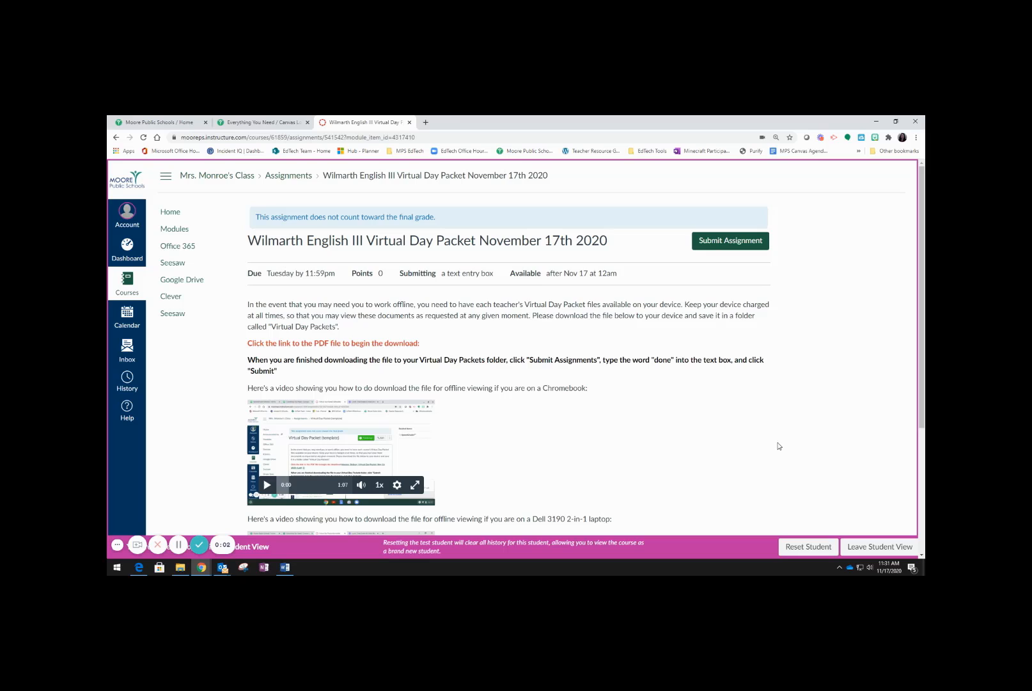
{"action": "mouse_move", "coordinate": [745, 271]}
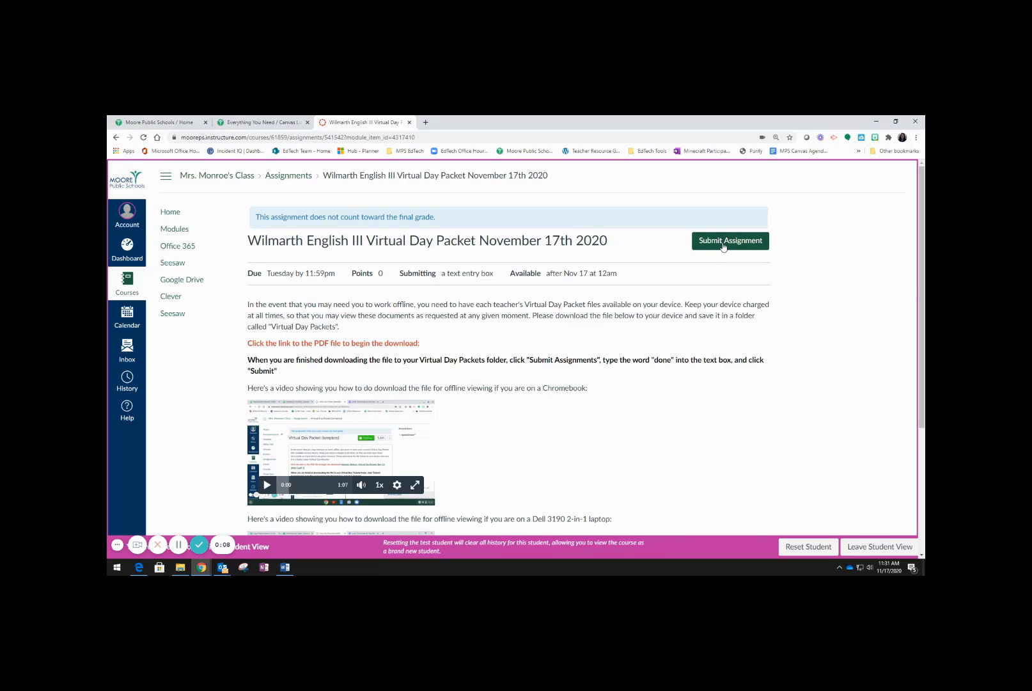
Submit the Wilmarth English III Virtual Day Packet assignment with the text 'done'.
{"action": "left_click", "coordinate": [729, 240]}
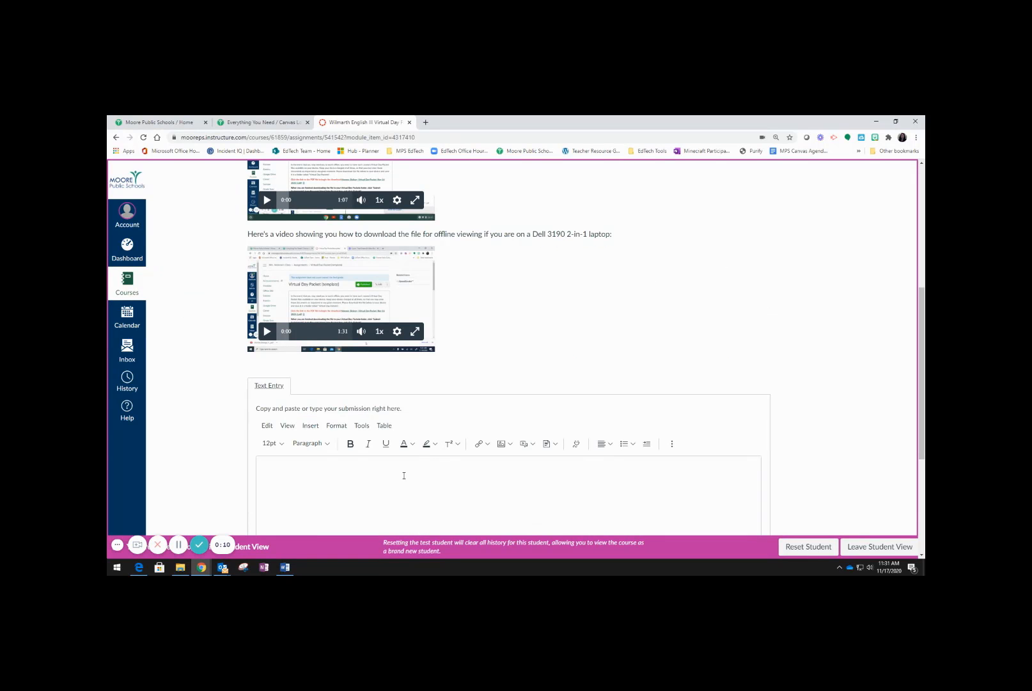
{"action": "scroll", "scroll_direction": "down", "scroll_amount": 3}
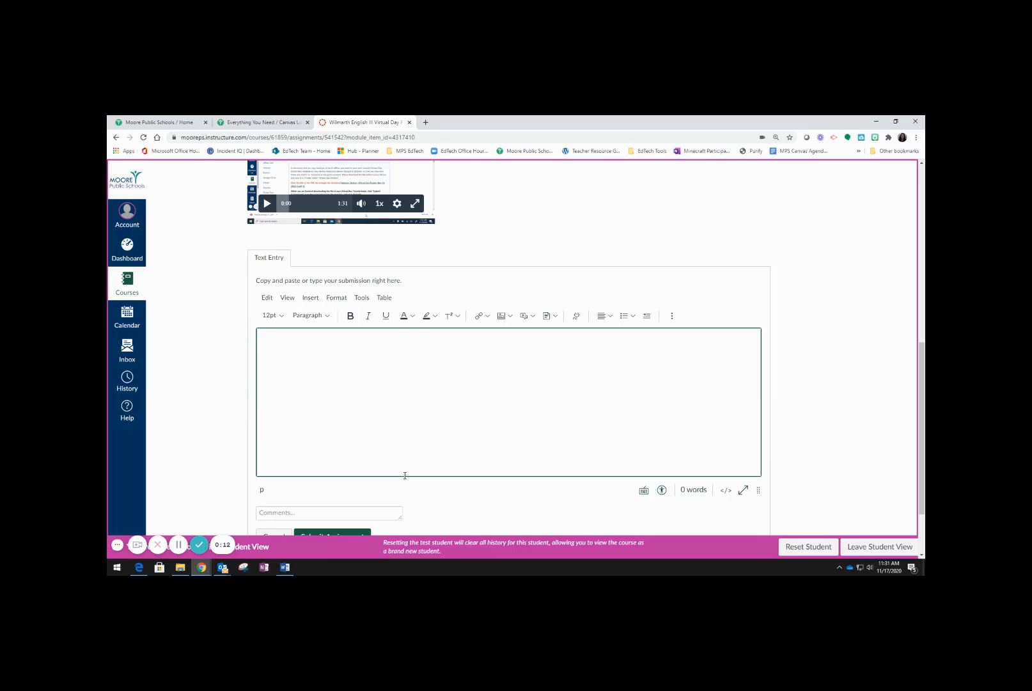
{"action": "type", "text": "done"}
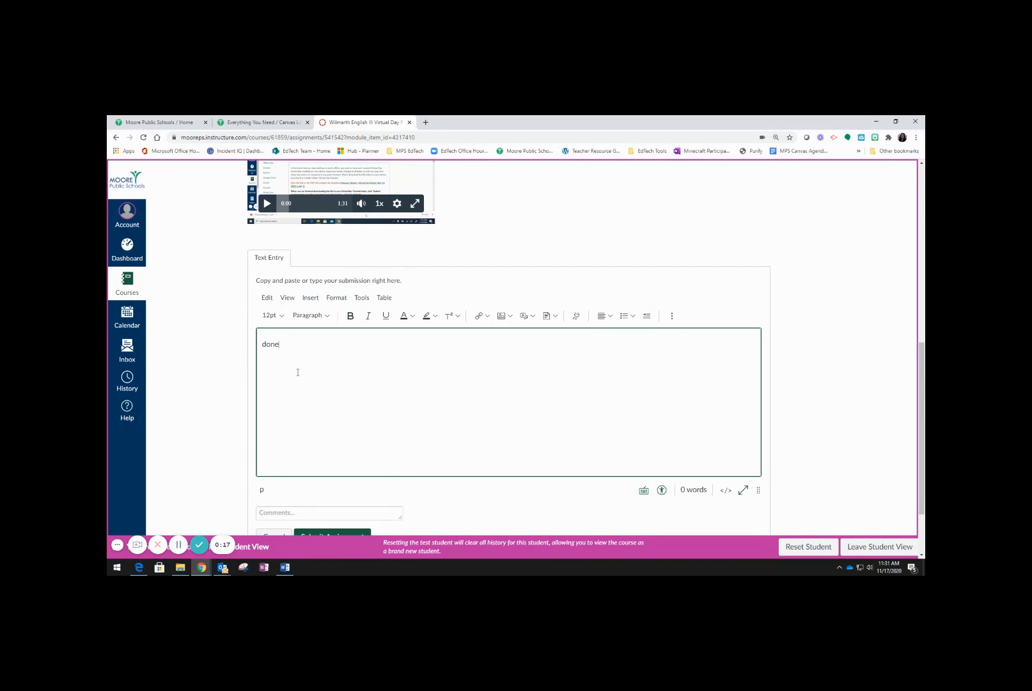
{"action": "scroll", "scroll_direction": "down", "scroll_amount": 3}
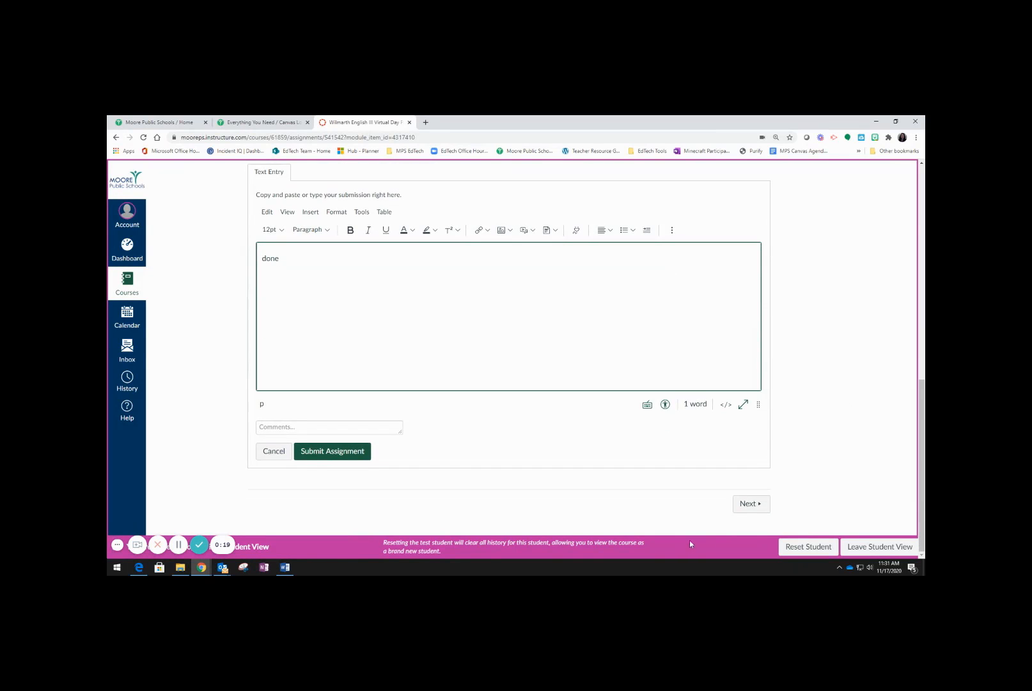
{"action": "left_click", "coordinate": [332, 451]}
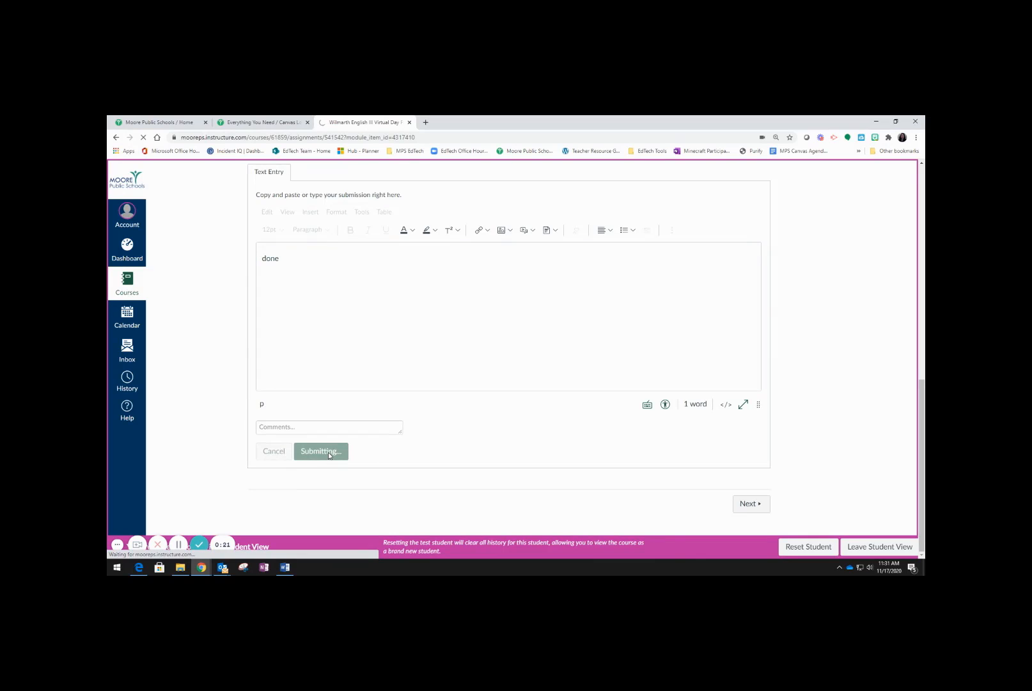
{"action": "left_click", "coordinate": [320, 451]}
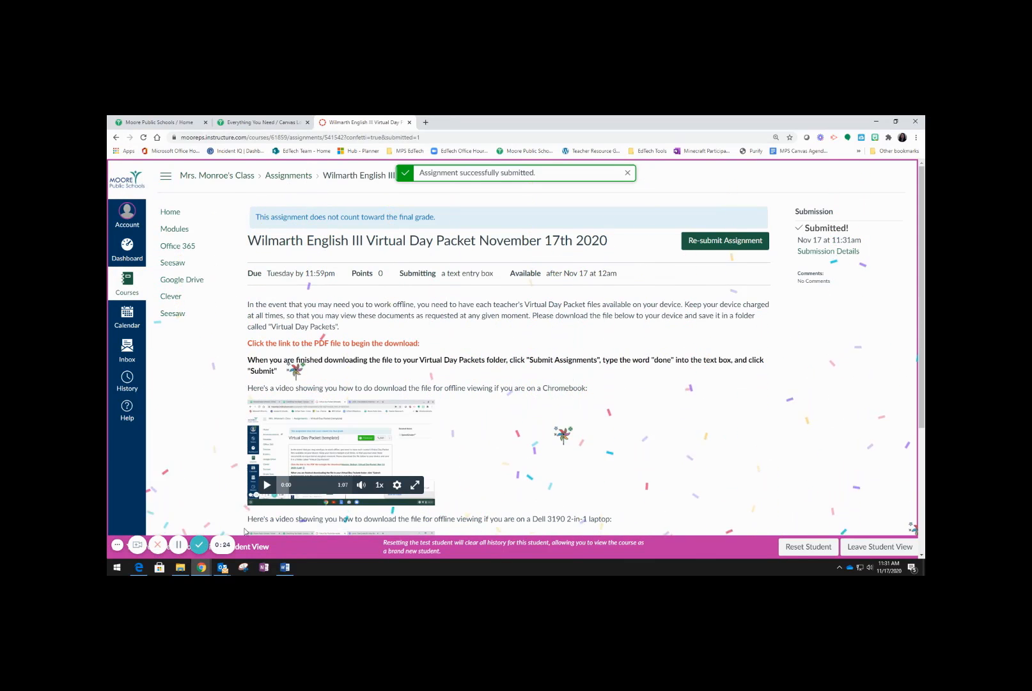